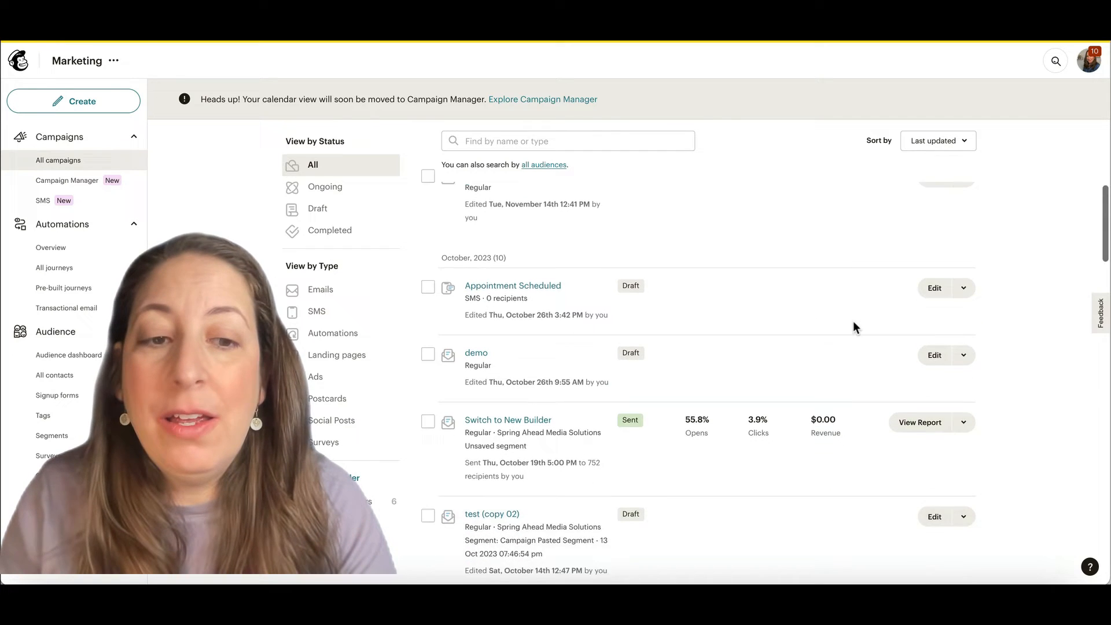
Step: Scroll the All campaigns list down to the Switch to New Builder campaign
scroll("down", 3)
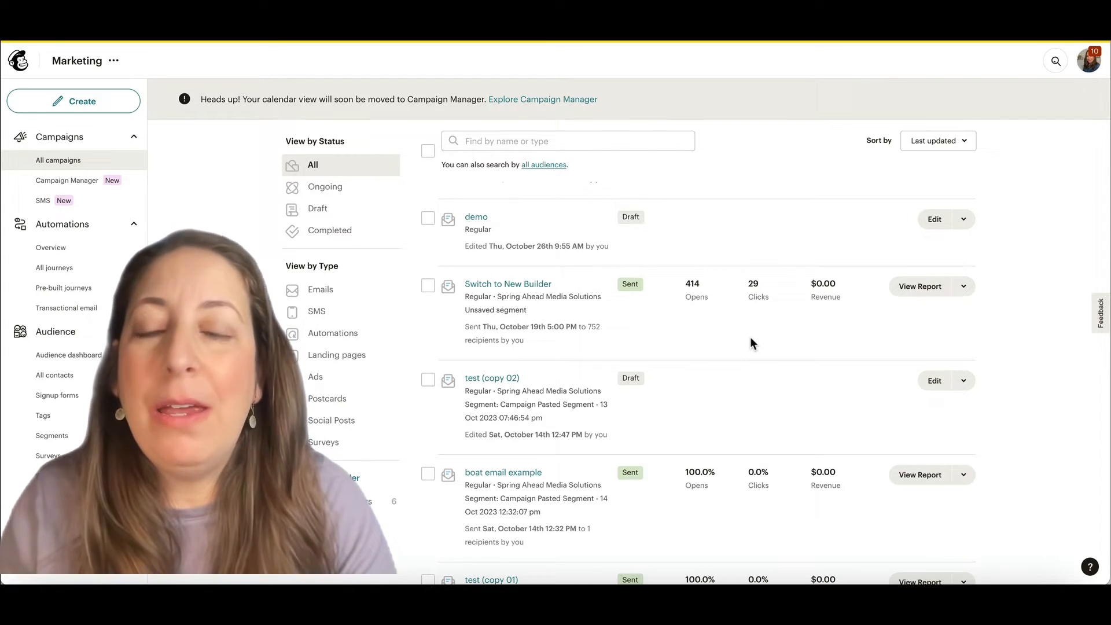
mouse_move(920, 286)
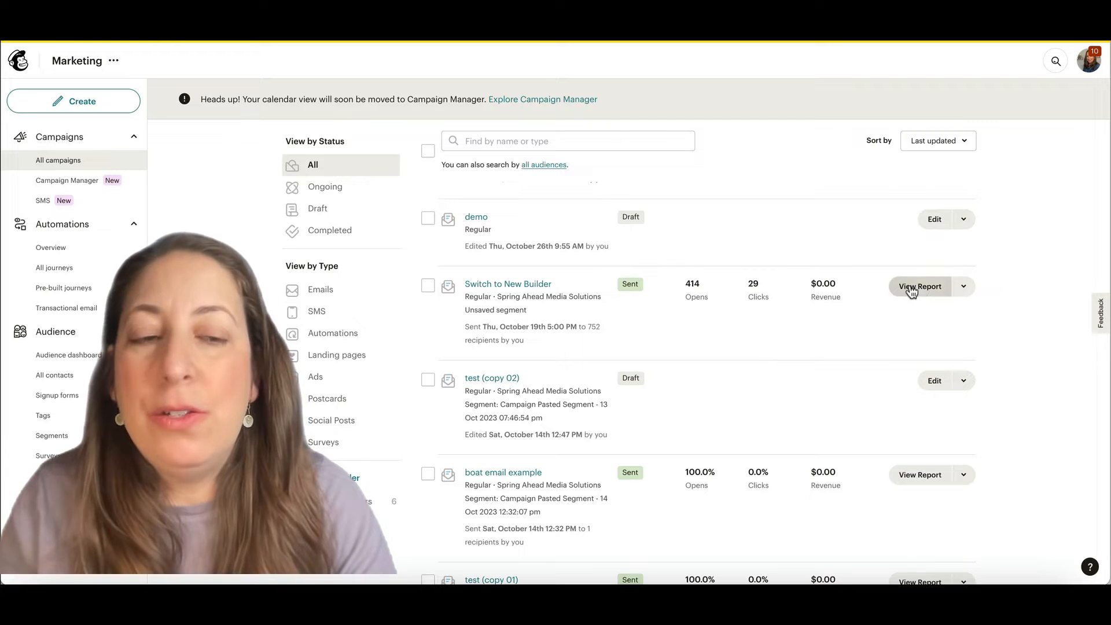
mouse_move(920, 286)
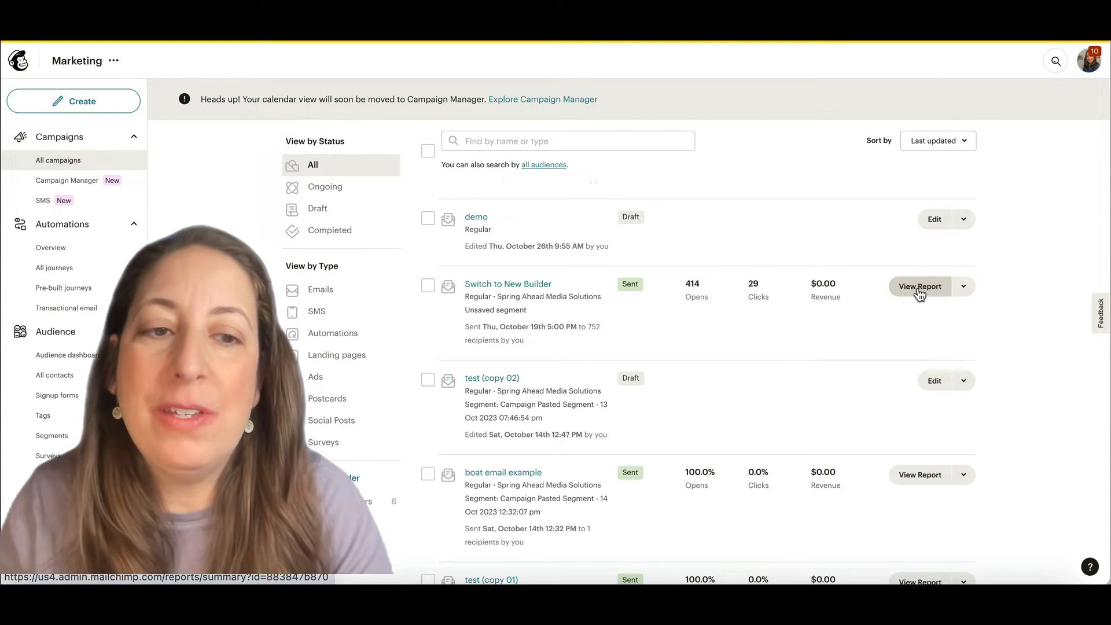
Step: Open the Switch to New Builder report showing 752 recipients, 414 opens, 29 clicks
left_click(920, 287)
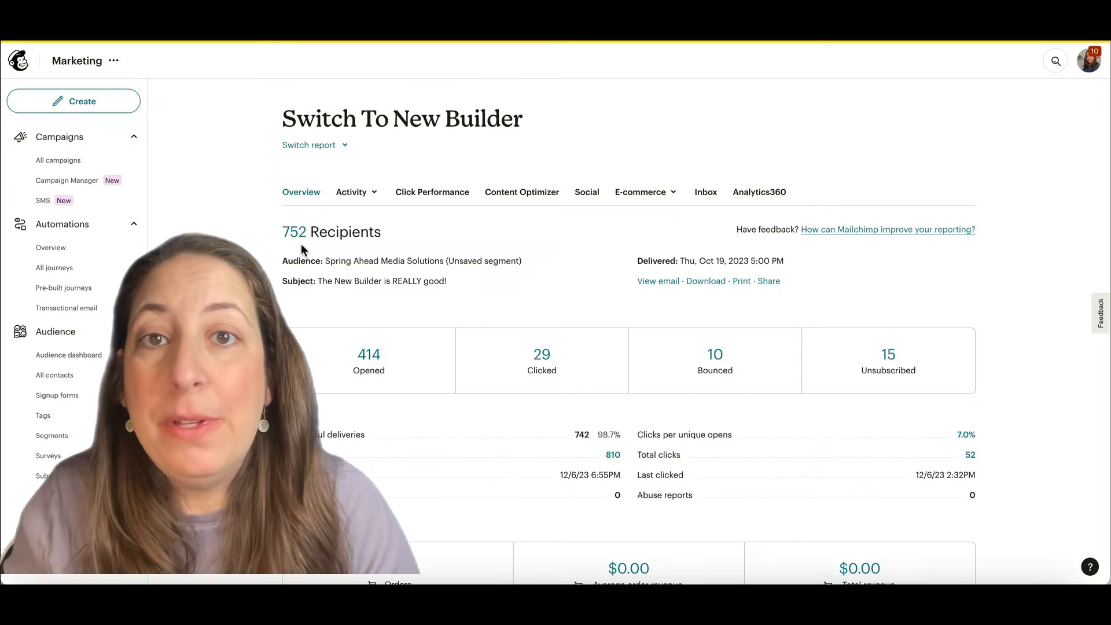
mouse_move(367, 391)
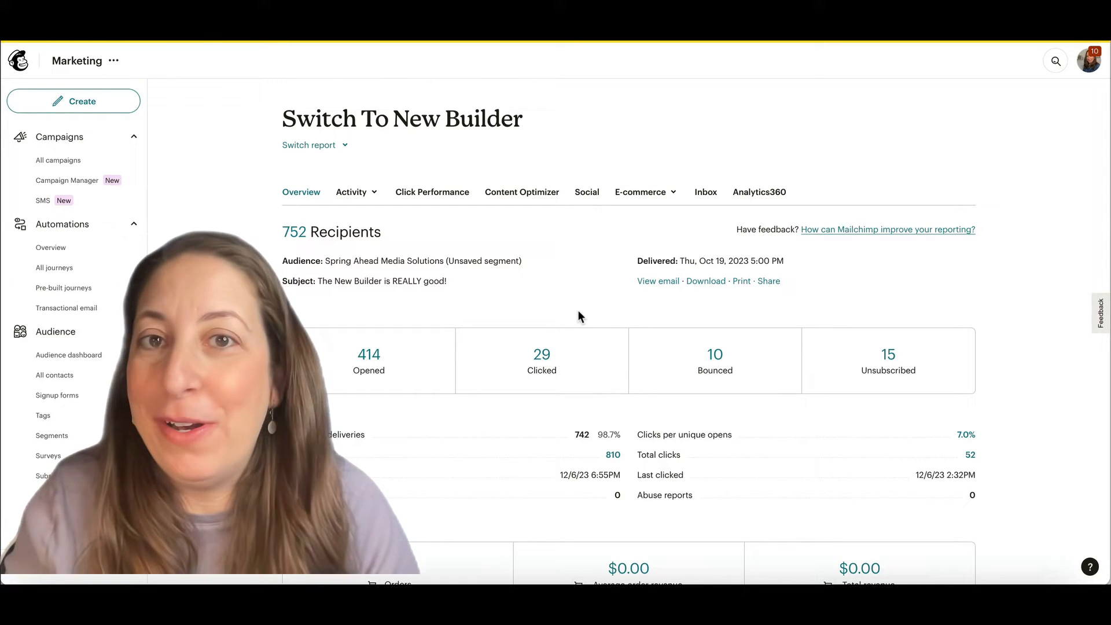
mouse_move(685, 359)
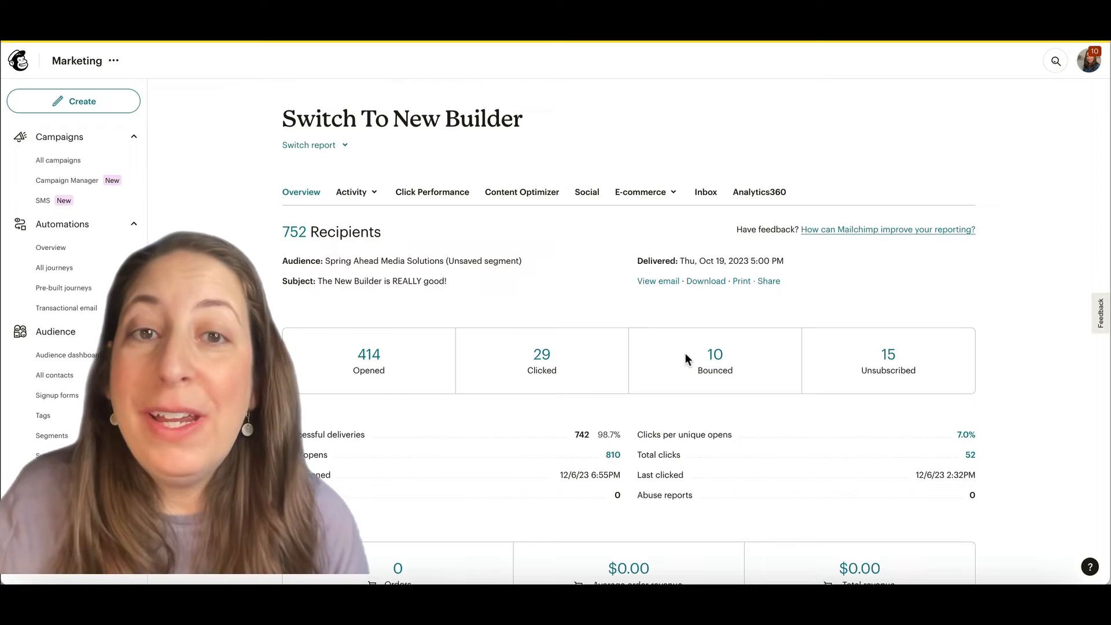
mouse_move(770, 377)
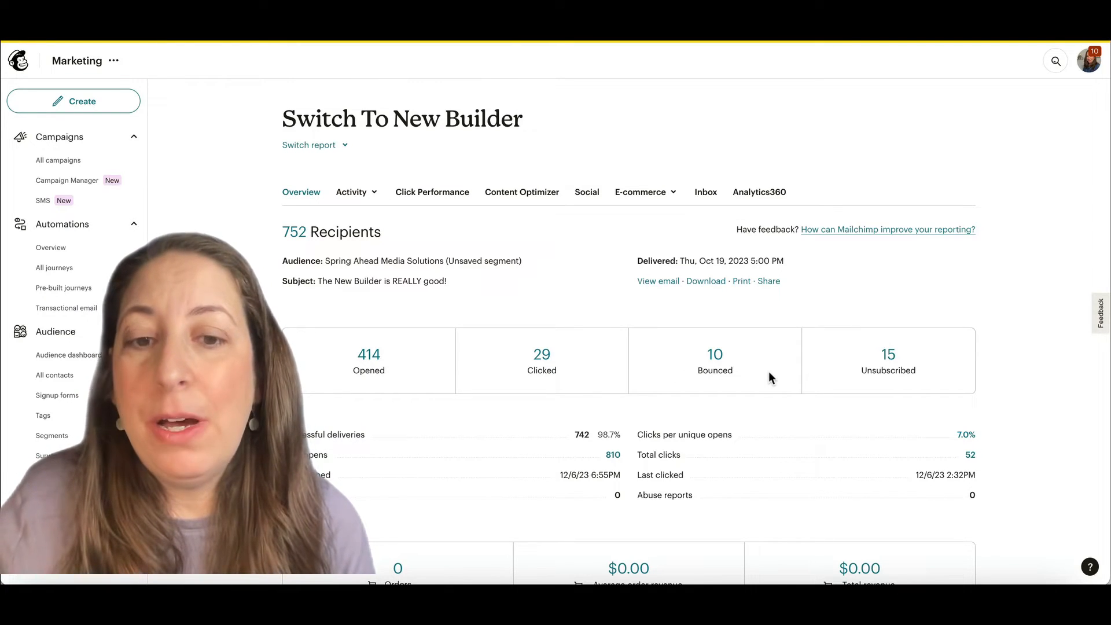
mouse_move(418, 449)
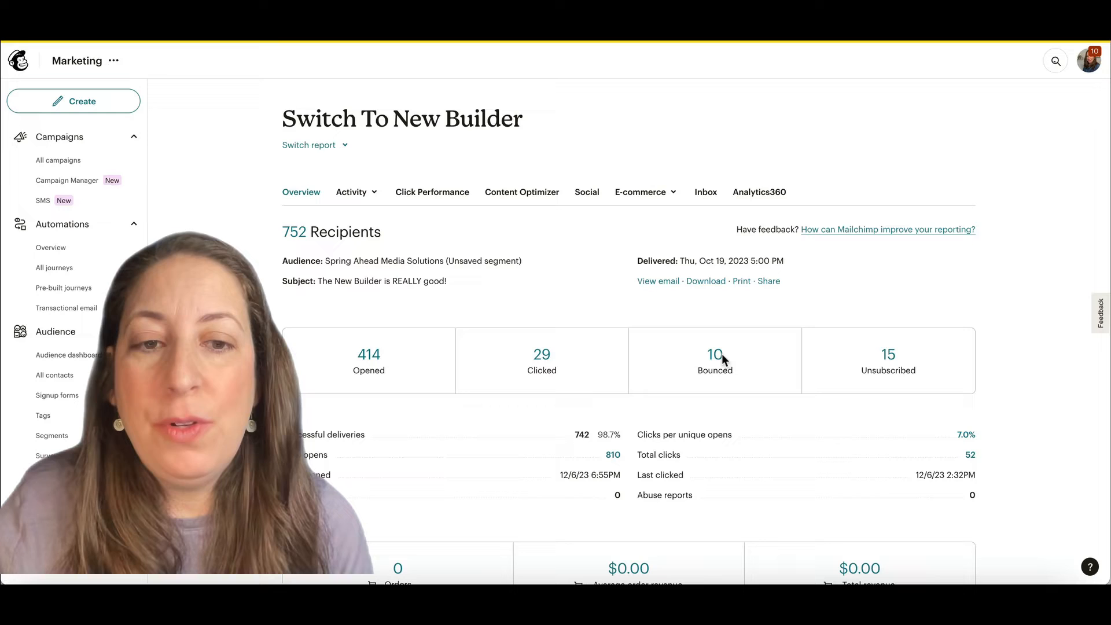
Step: View the 10 bounces (8 soft, 2 hard), then return to the report overview
left_click(714, 360)
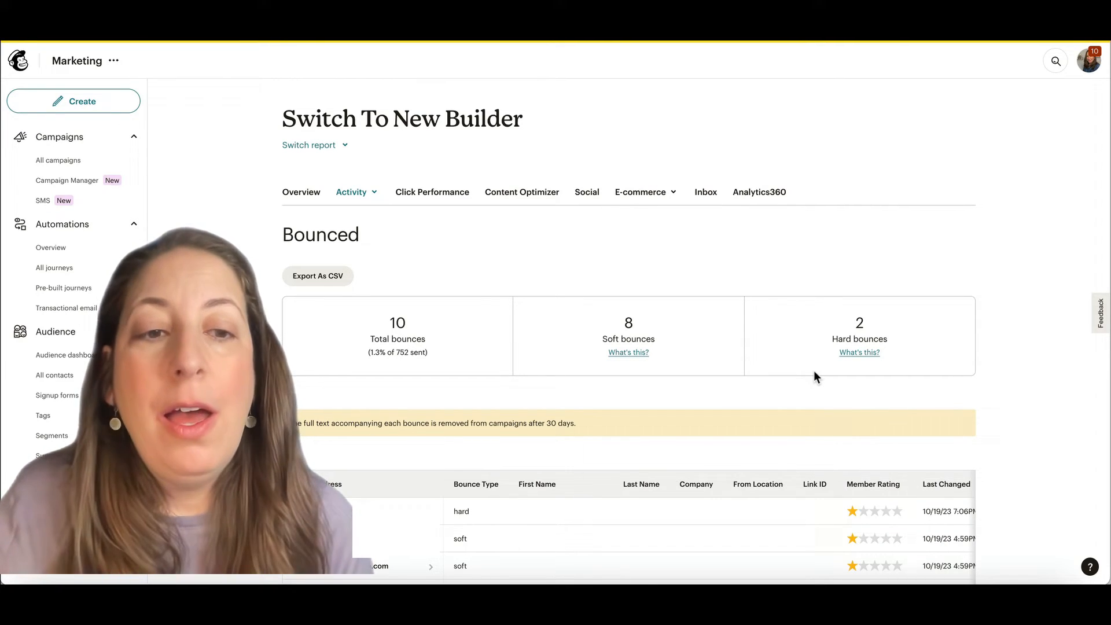
mouse_move(886, 405)
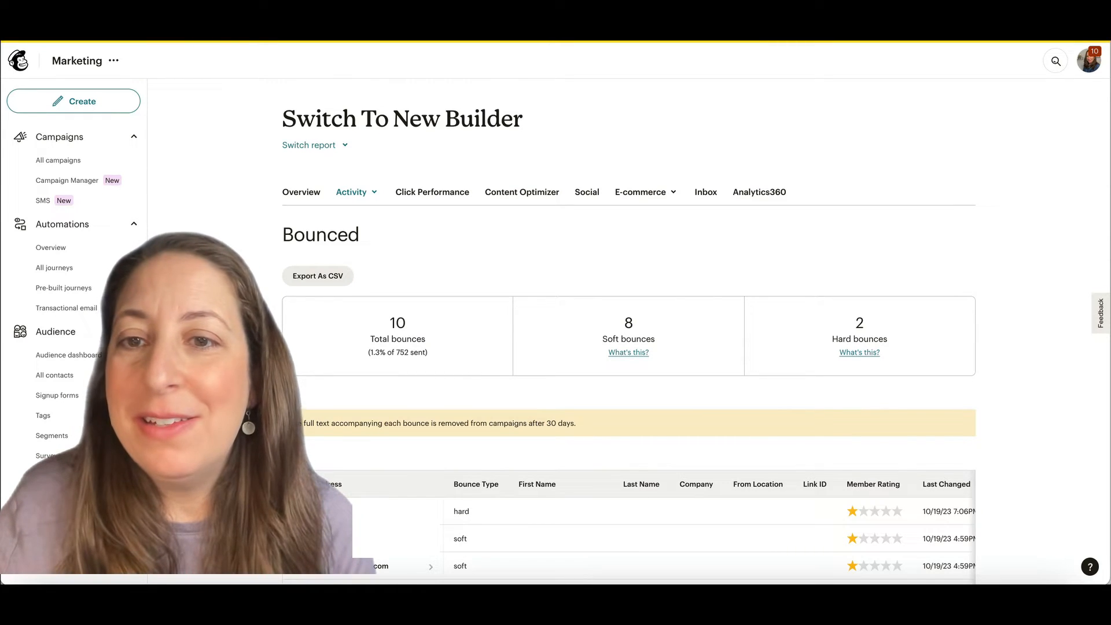
left_click(300, 193)
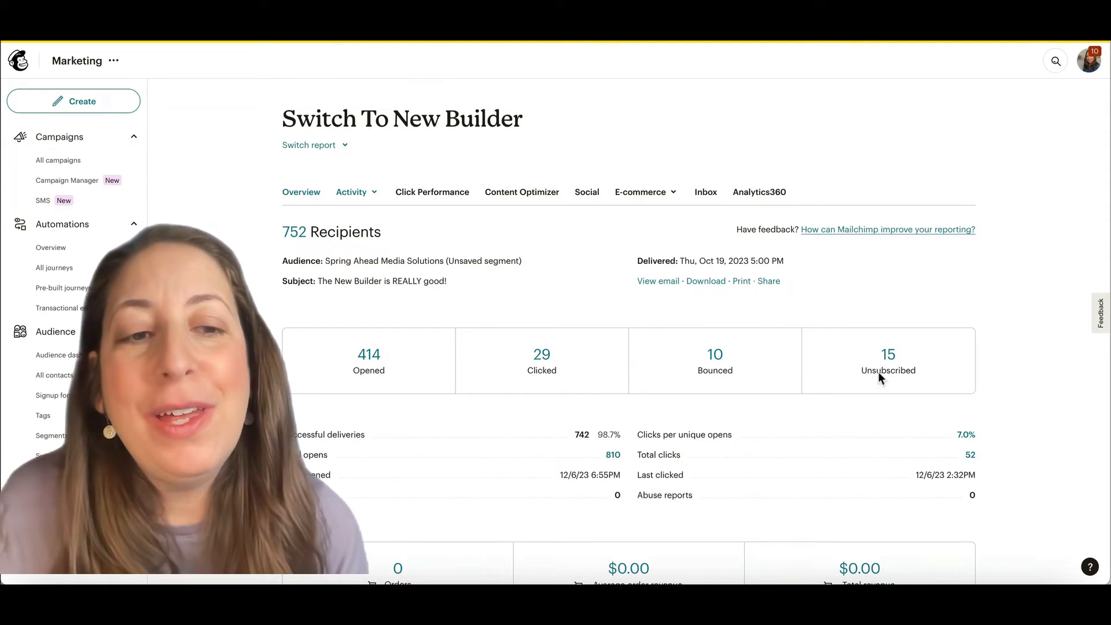
mouse_move(888, 365)
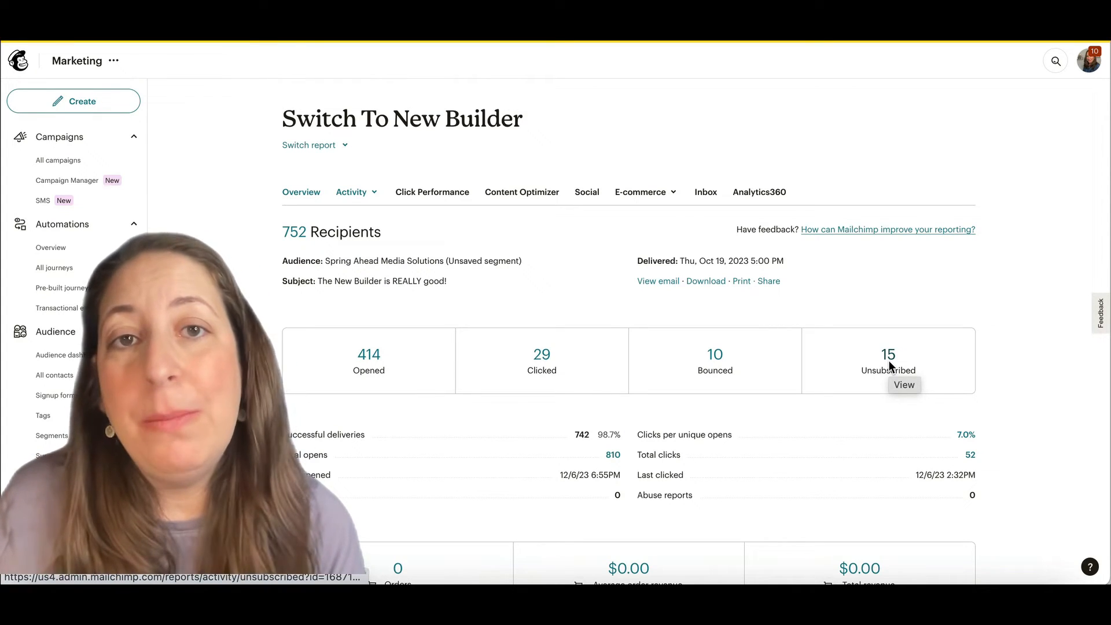
mouse_move(744, 512)
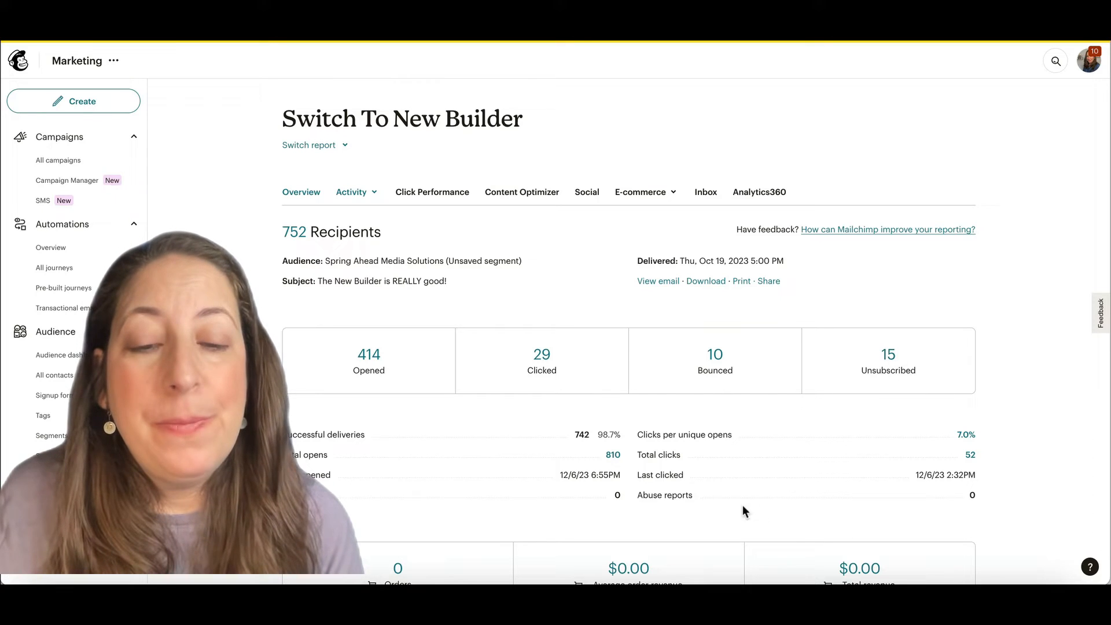
mouse_move(684, 506)
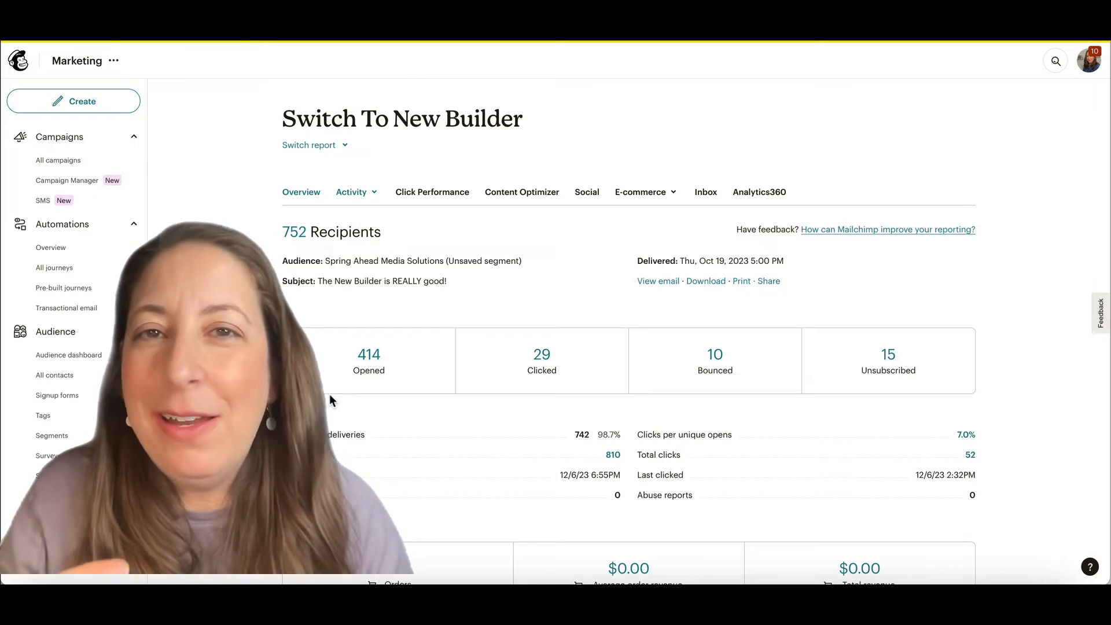
mouse_move(435, 287)
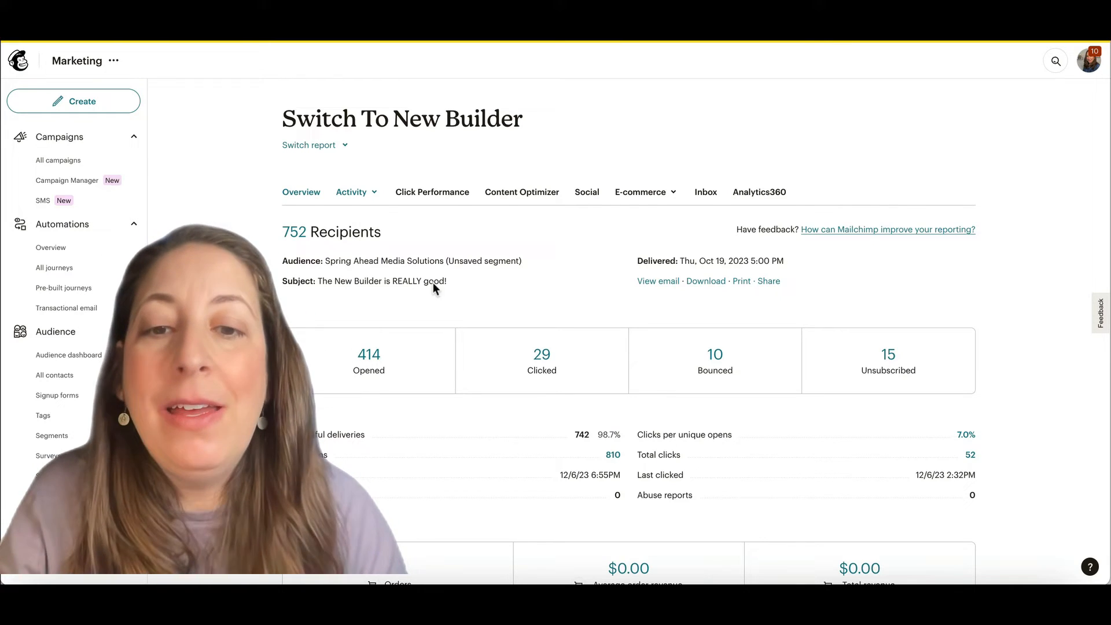
mouse_move(506, 313)
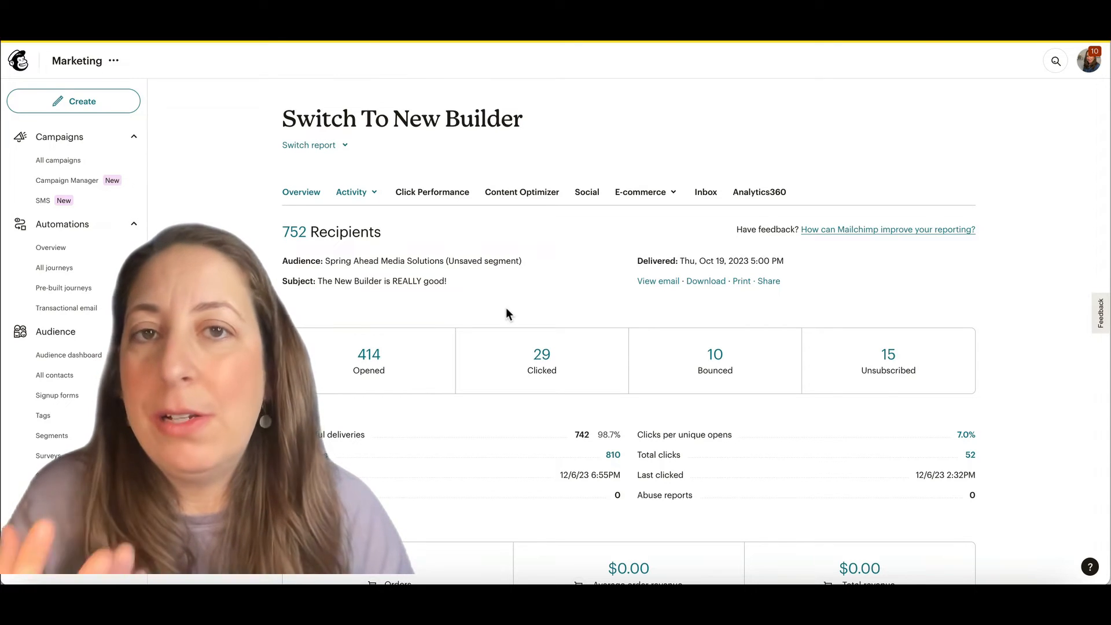
mouse_move(779, 369)
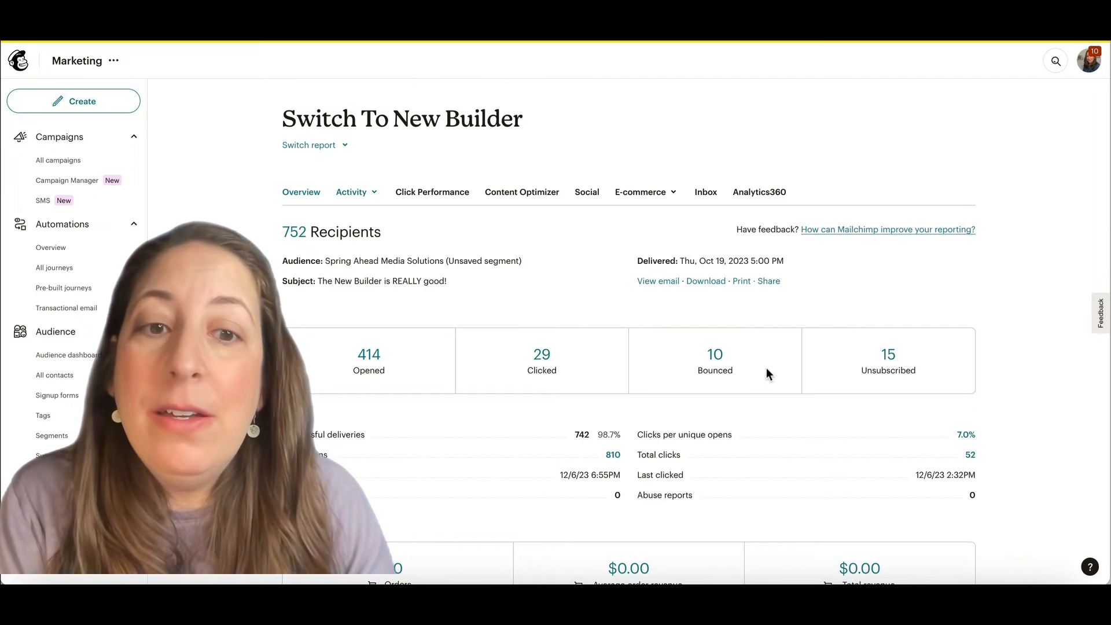
mouse_move(897, 301)
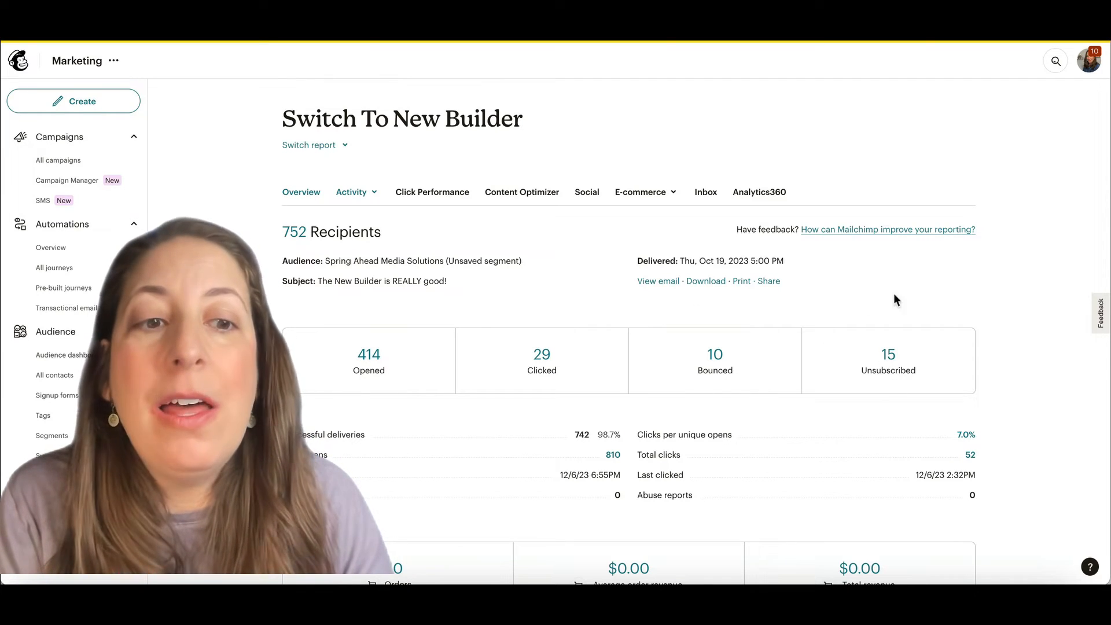
mouse_move(934, 522)
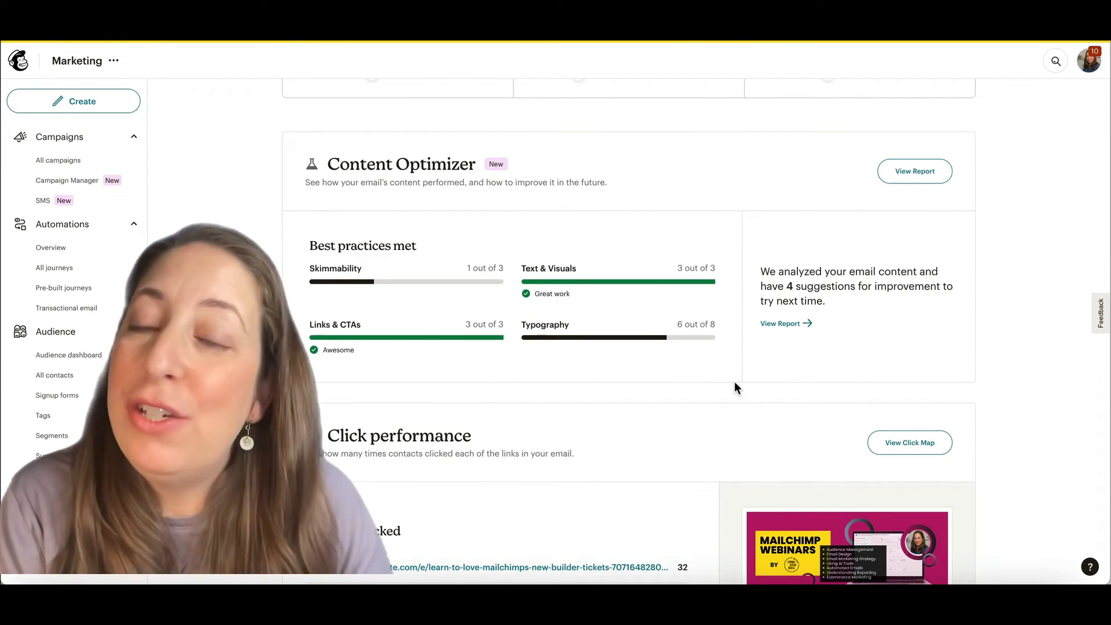
Step: Open the Click Map from Click performance, showing the 3.9% click rate
scroll("down", 3)
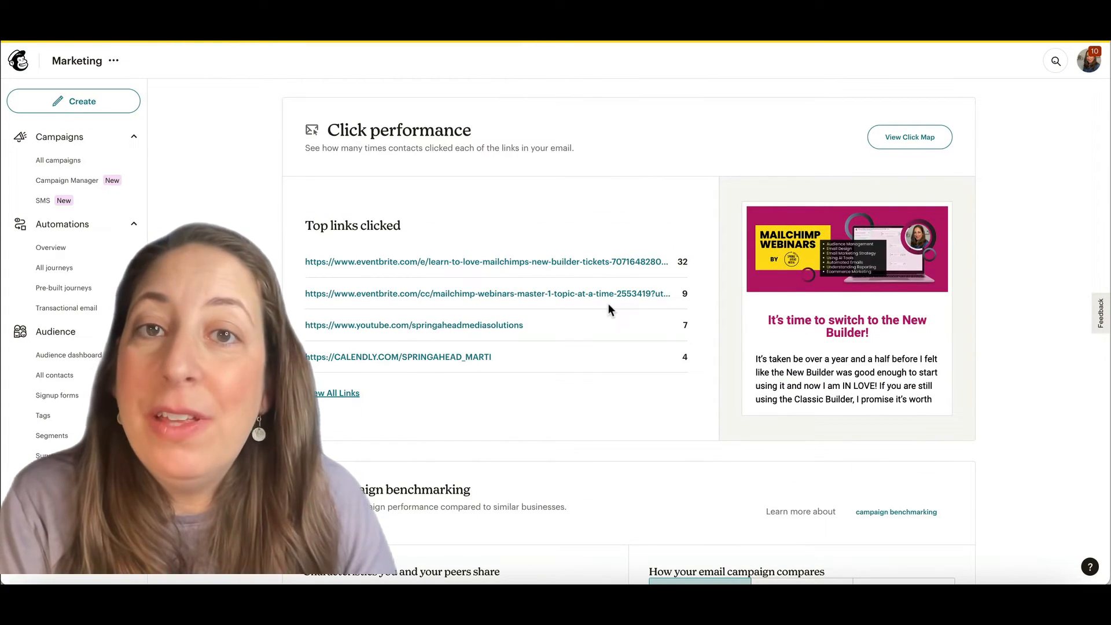
mouse_move(909, 136)
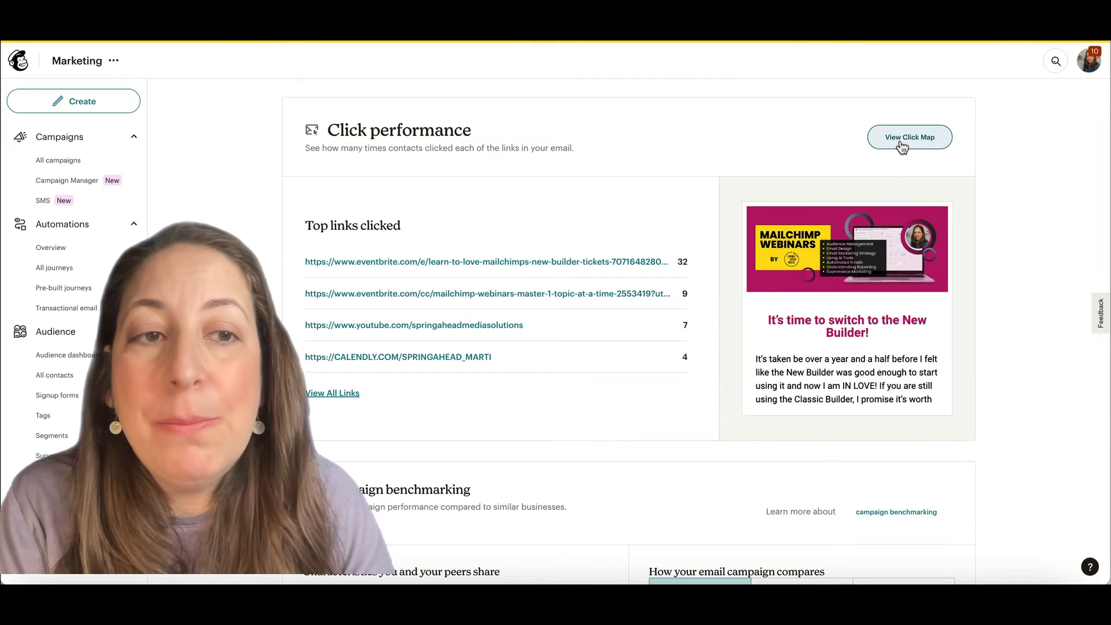
left_click(909, 137)
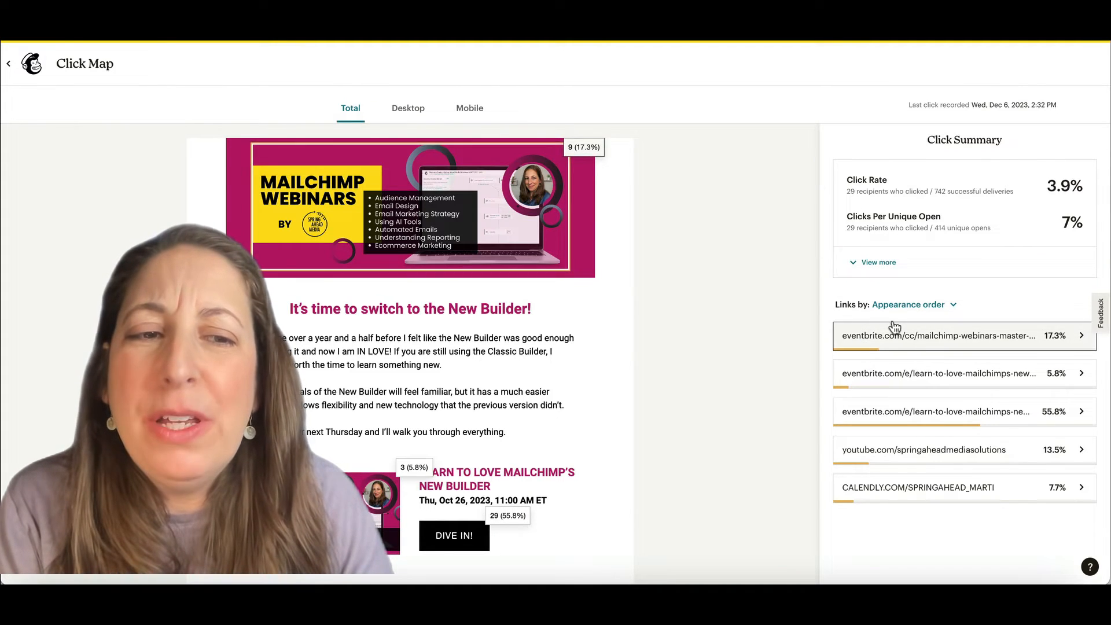
Step: Order click-map links by appearance, view the DIVE IN link details, and return to the report
left_click(913, 304)
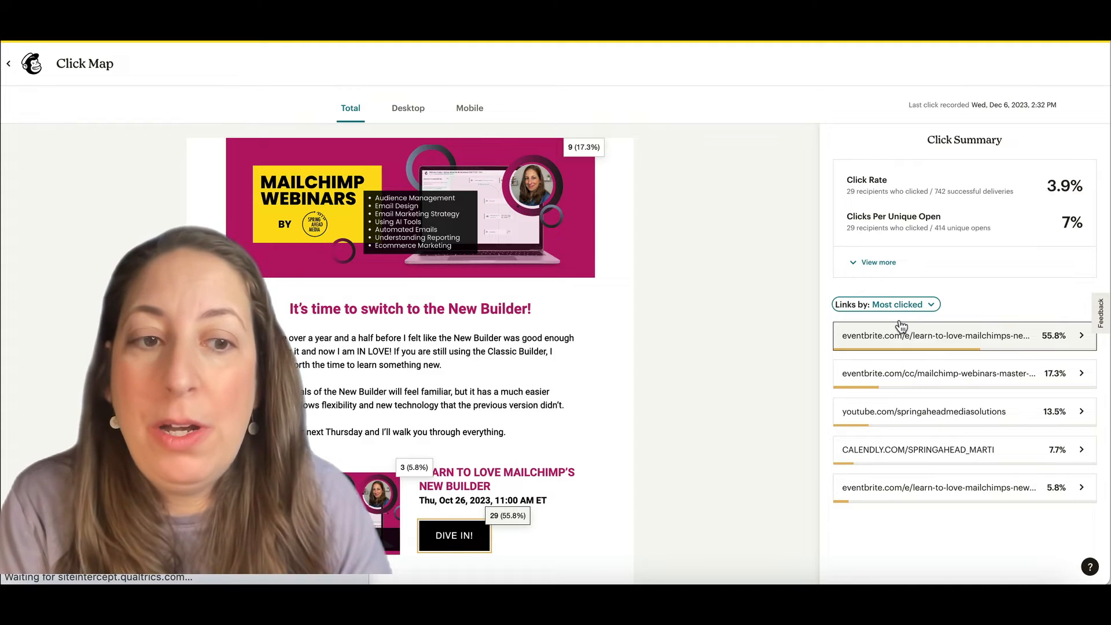
left_click(884, 303)
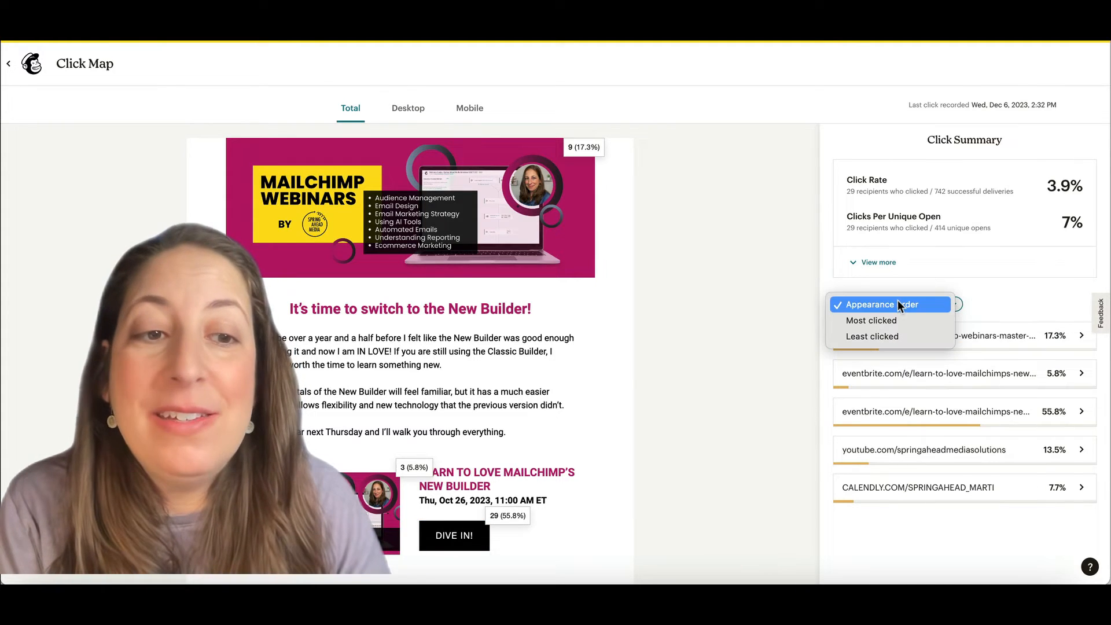
left_click(871, 320)
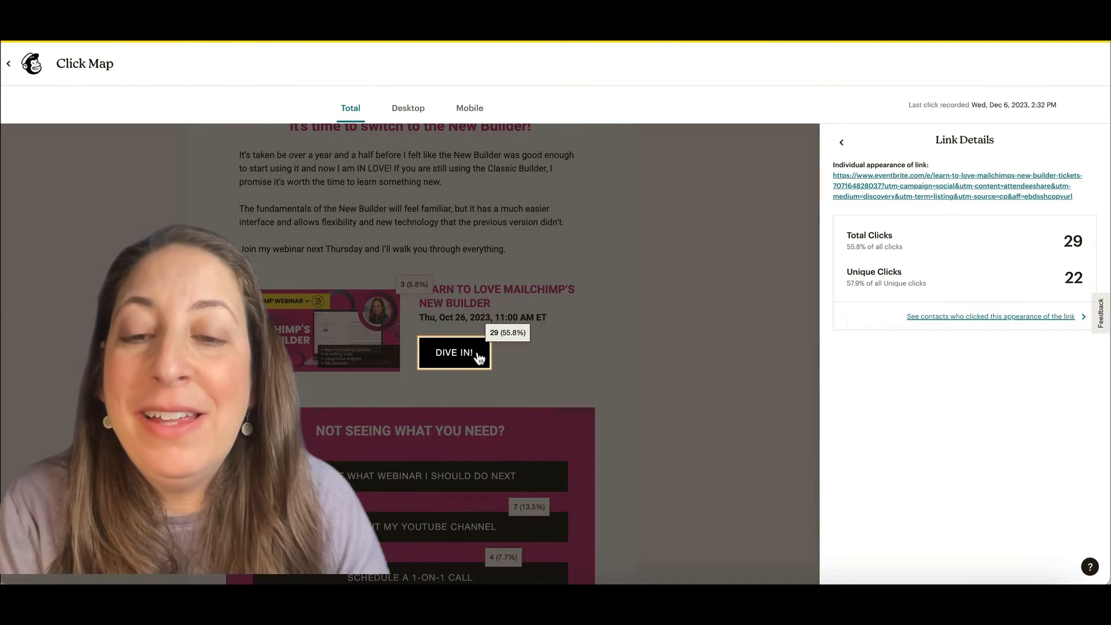
mouse_move(493, 353)
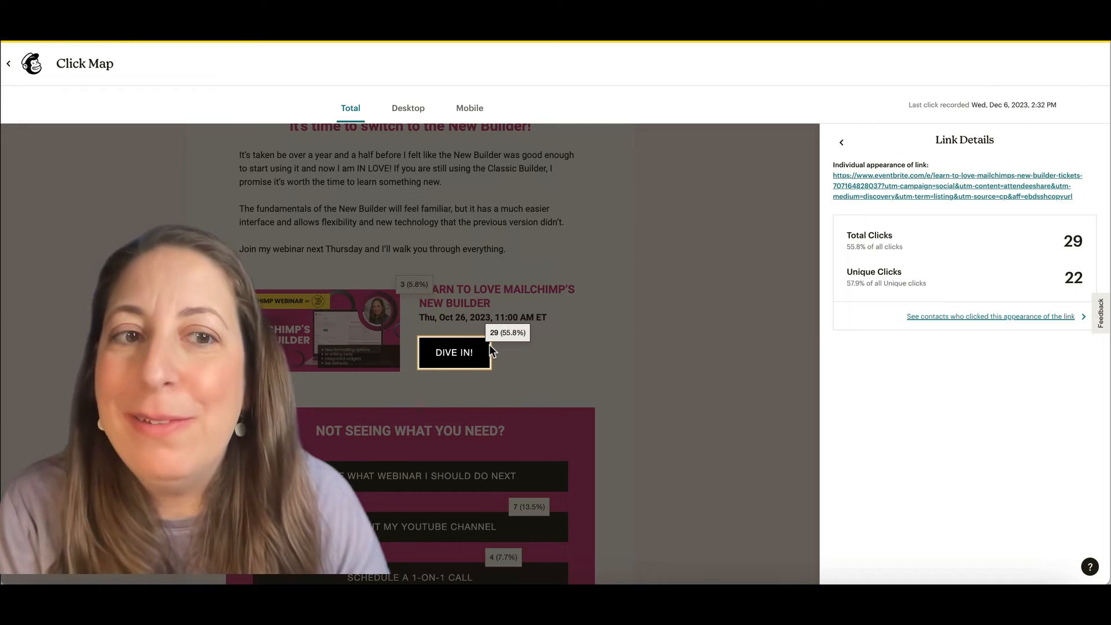
mouse_move(31, 63)
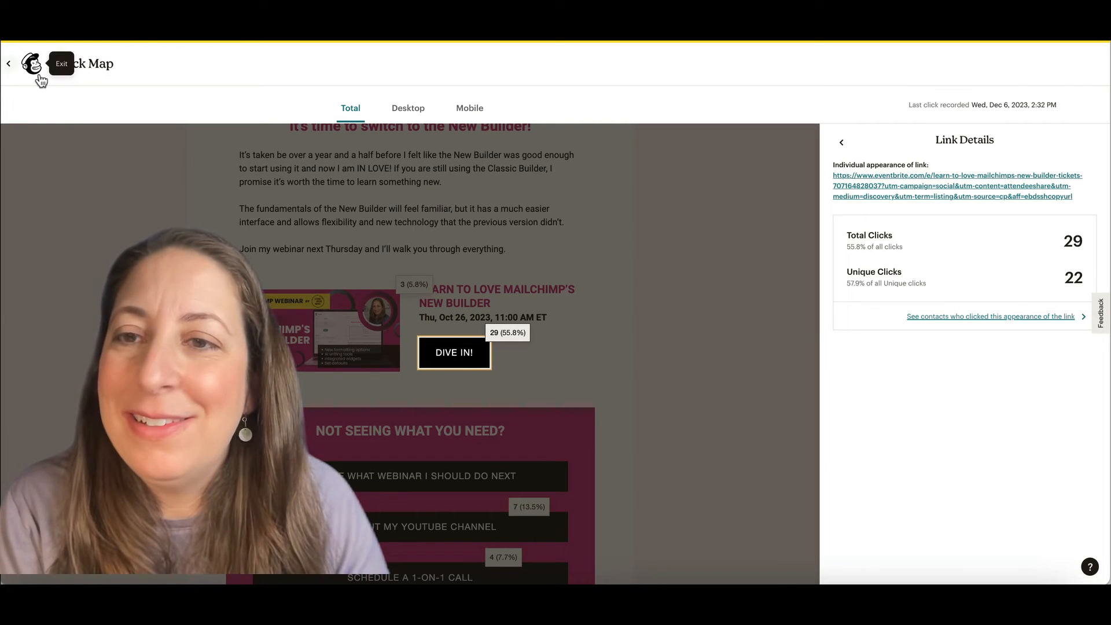
left_click(61, 63)
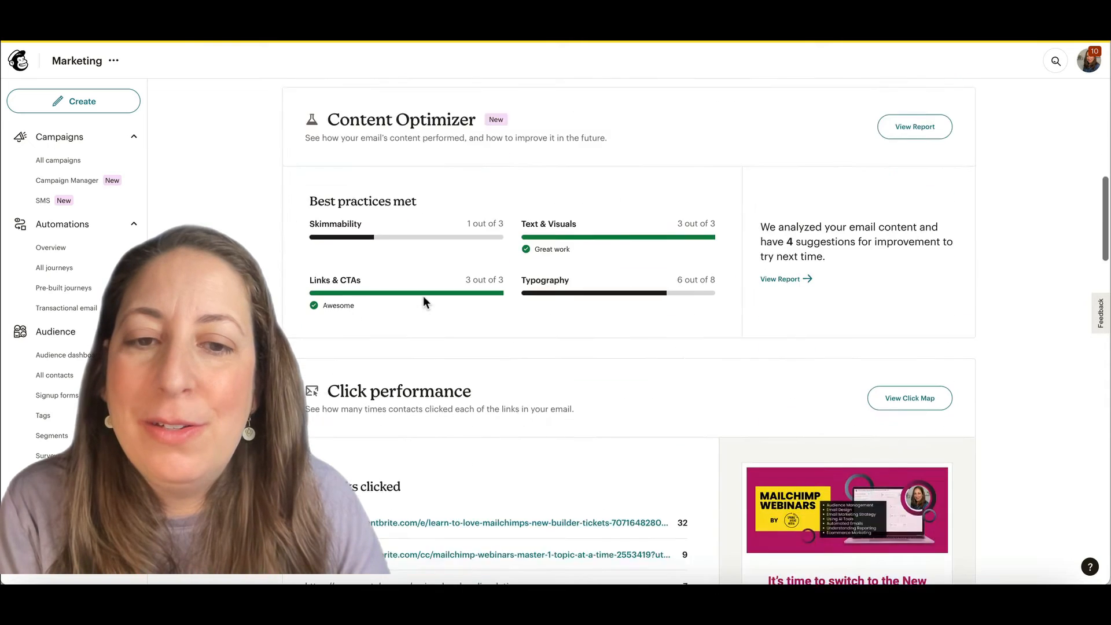
Step: Show Unsubscribes in the benchmarking chart (2.0% vs 0.4% and 0.5%), then scroll to demographics
scroll("down", 3)
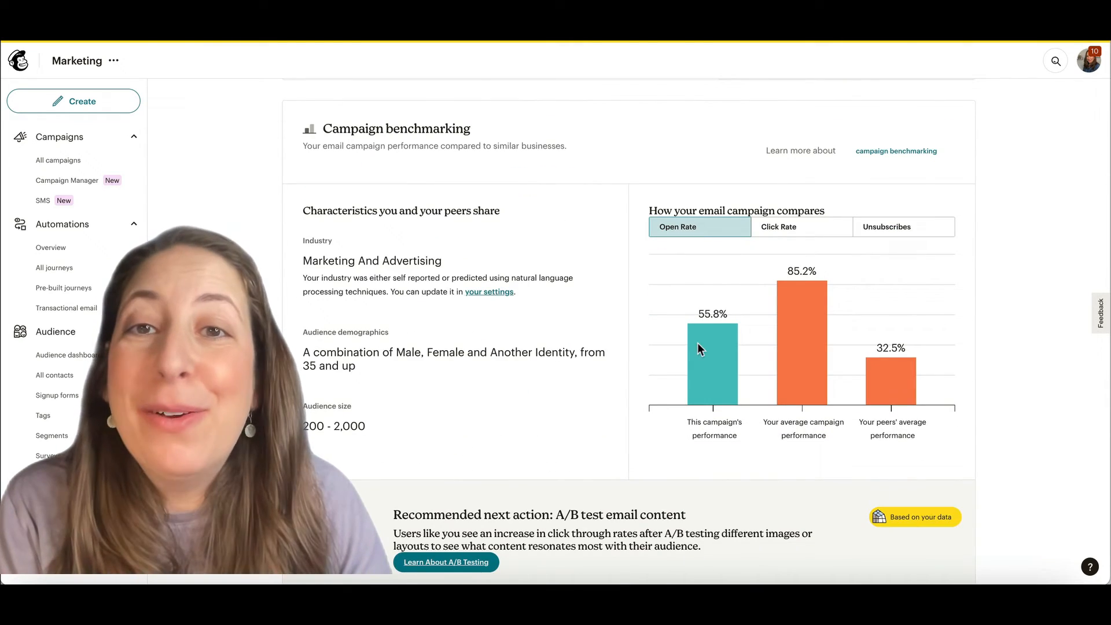
mouse_move(712, 346)
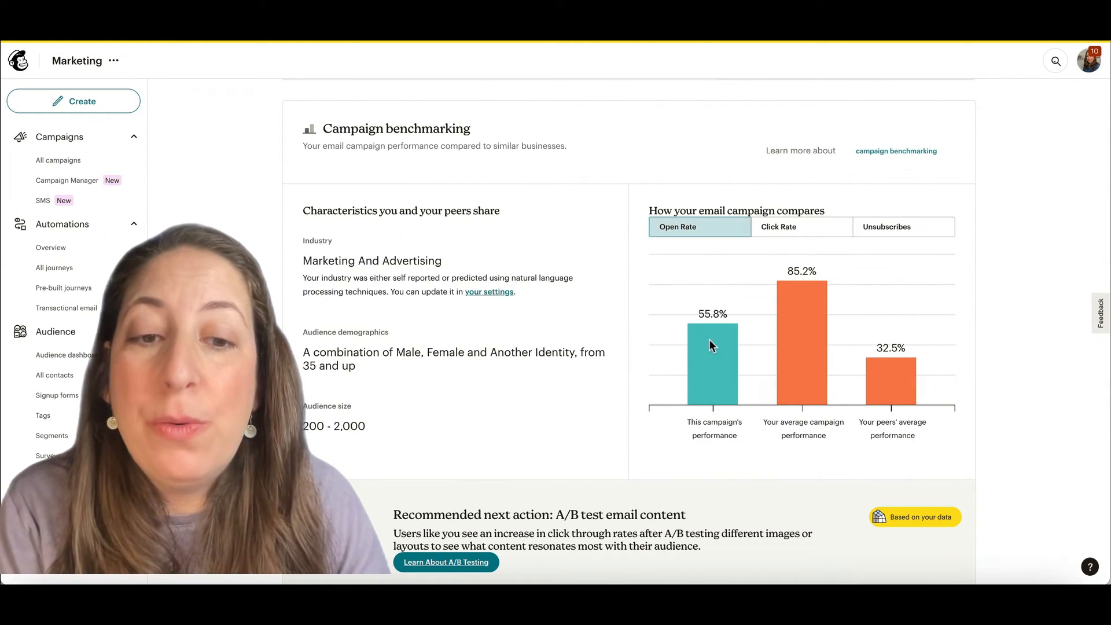
mouse_move(811, 333)
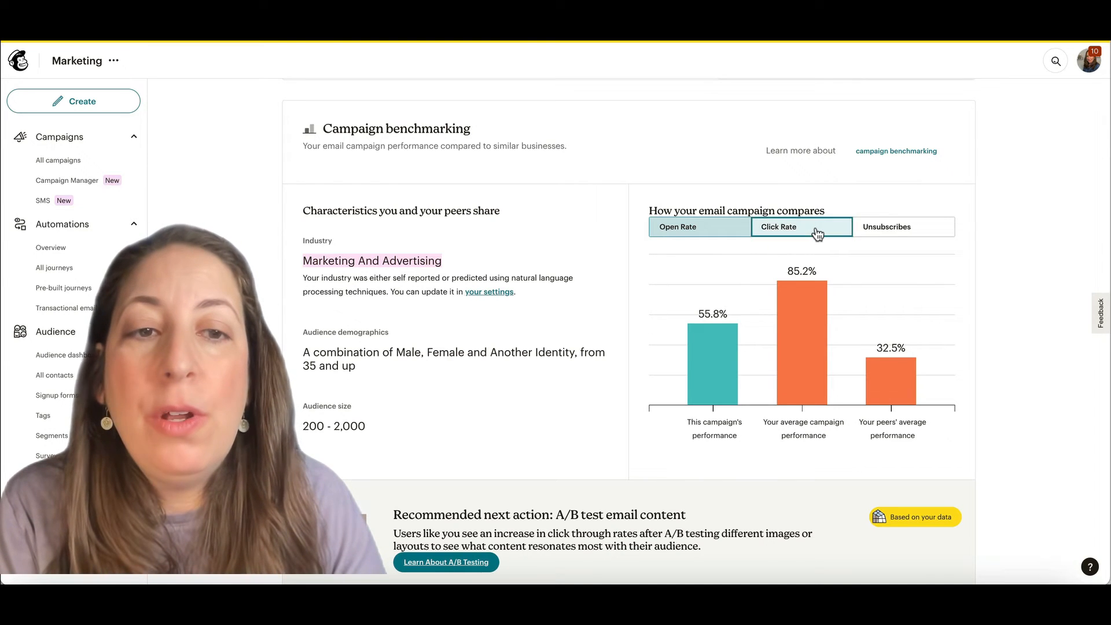
left_click(903, 226)
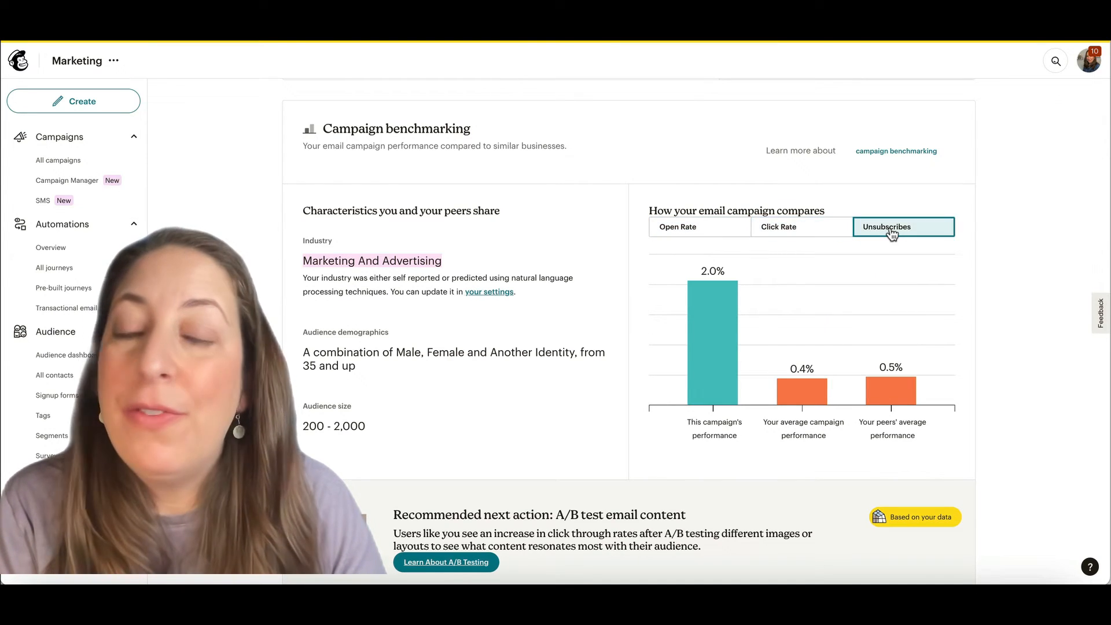
scroll("down", 3)
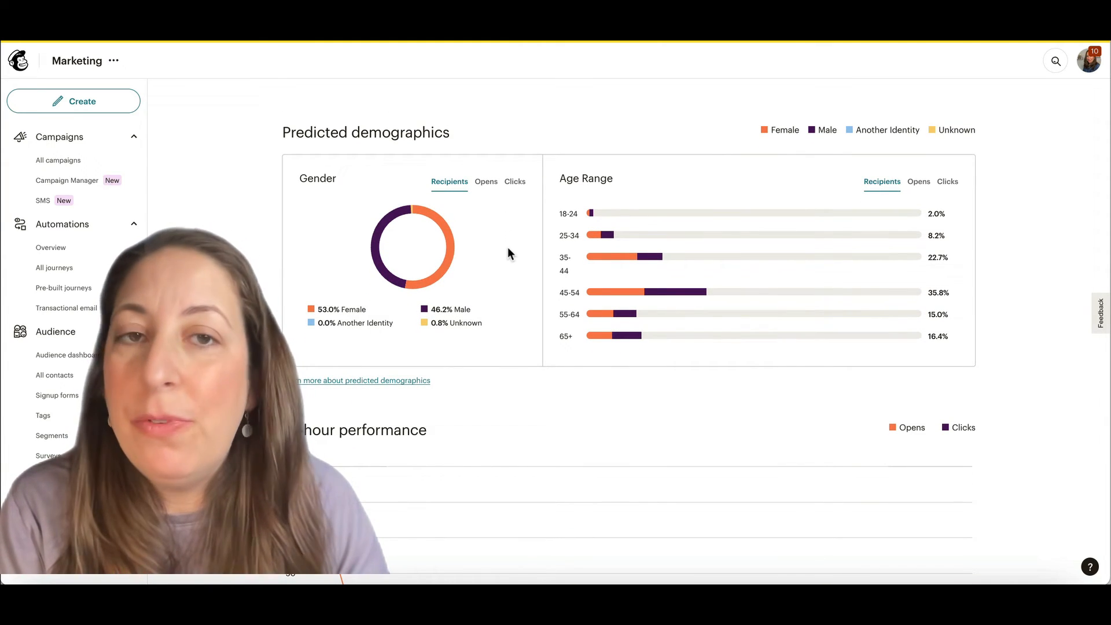
scroll("down", 3)
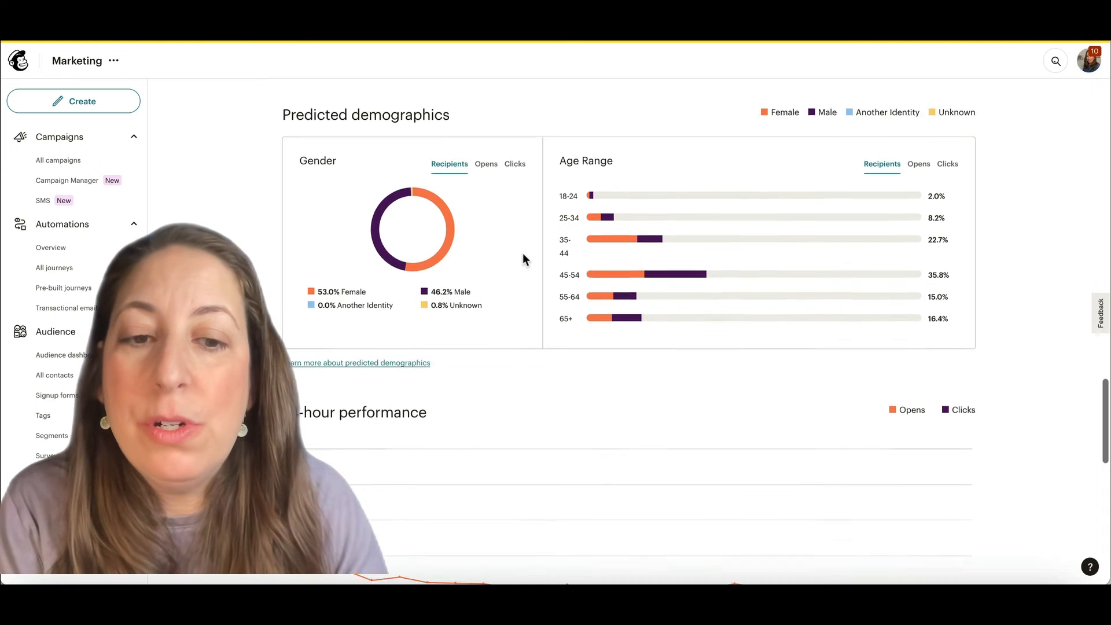
scroll("down", 3)
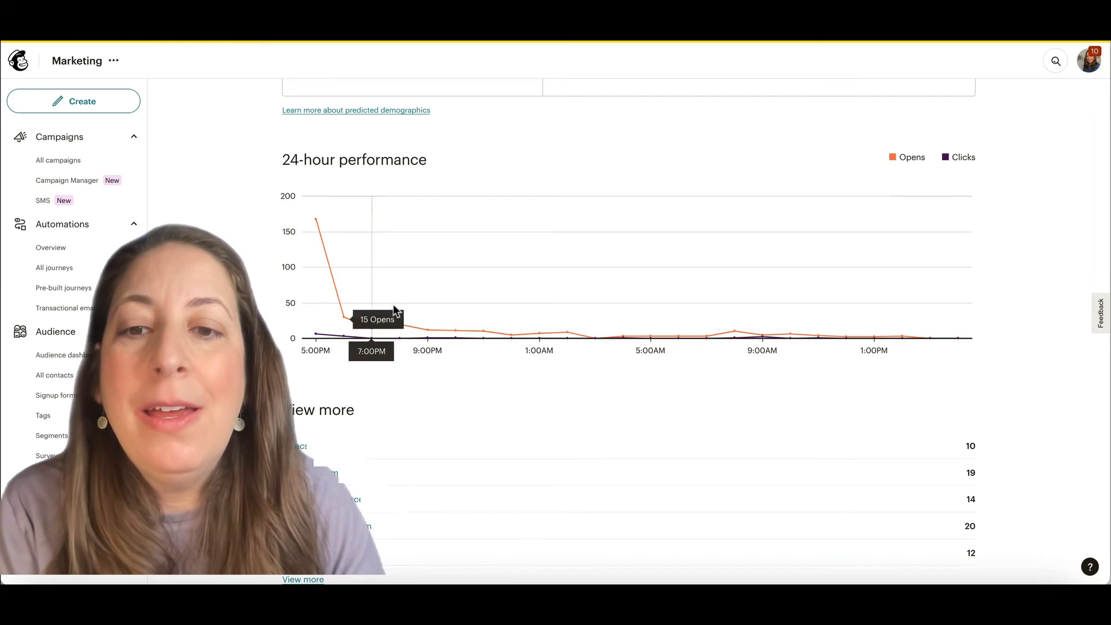
mouse_move(764, 331)
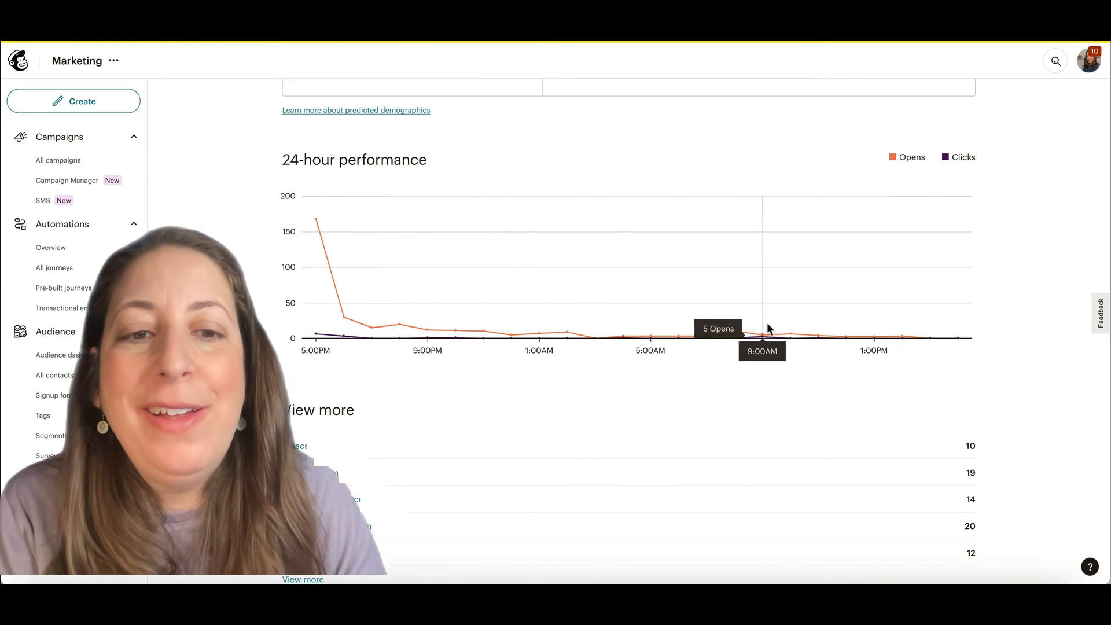
mouse_move(790, 337)
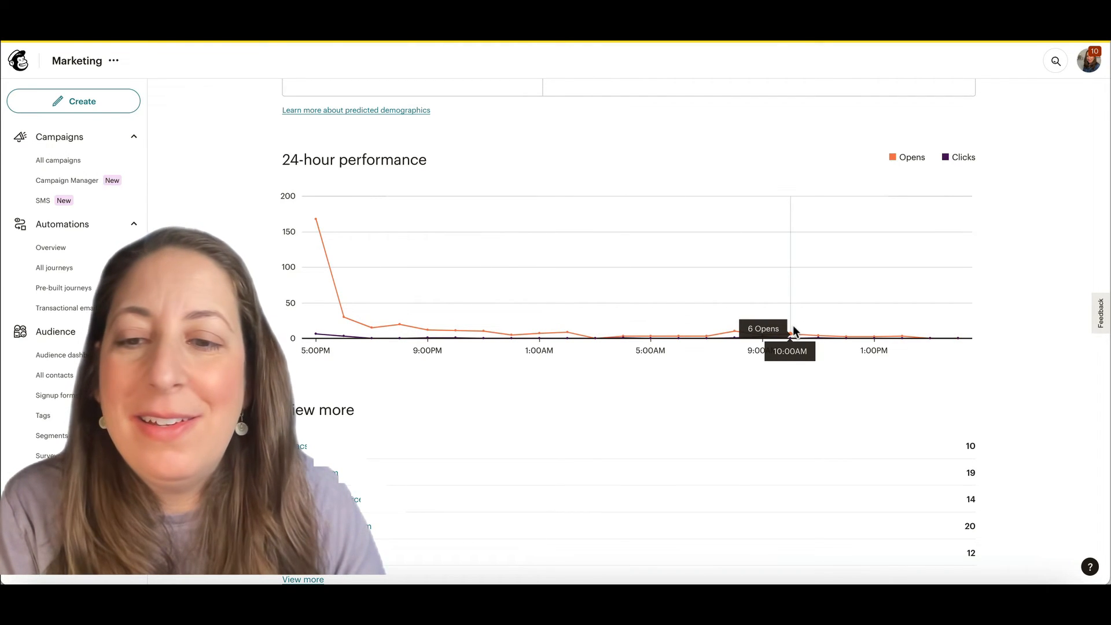
scroll("down", 3)
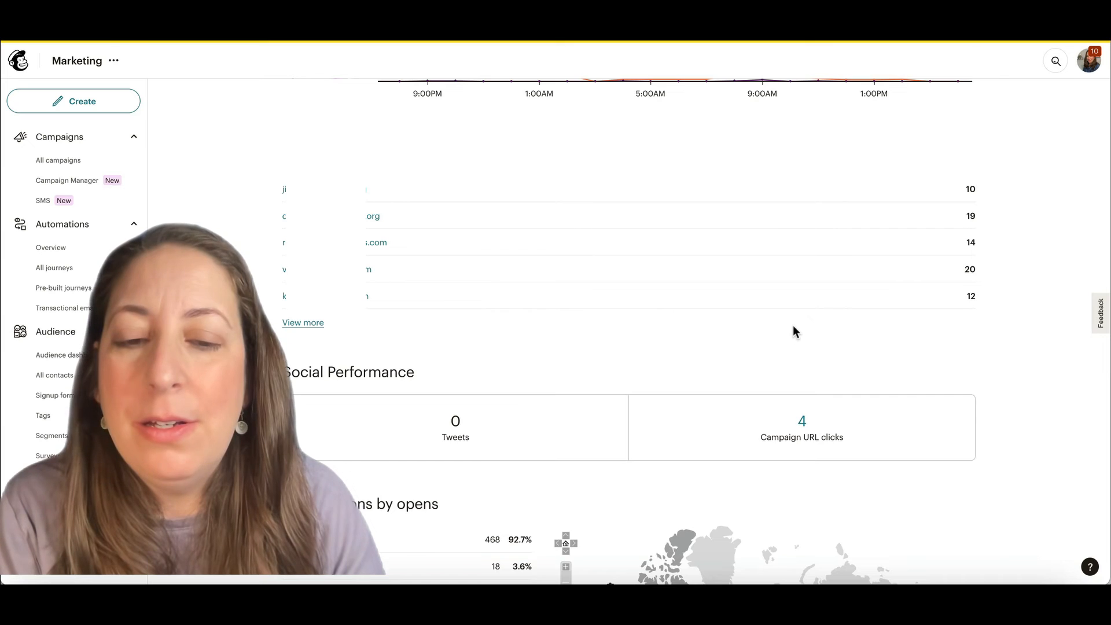
scroll("down", 3)
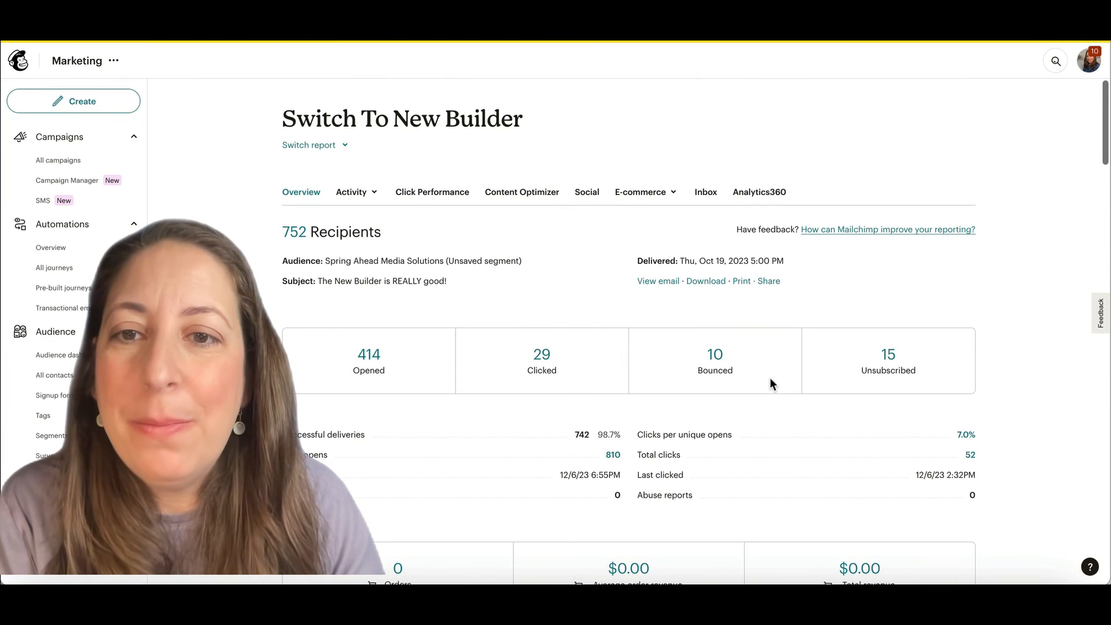
Step: Review Click Performance links and open unique clicks for the top Eventbrite link
left_click(432, 192)
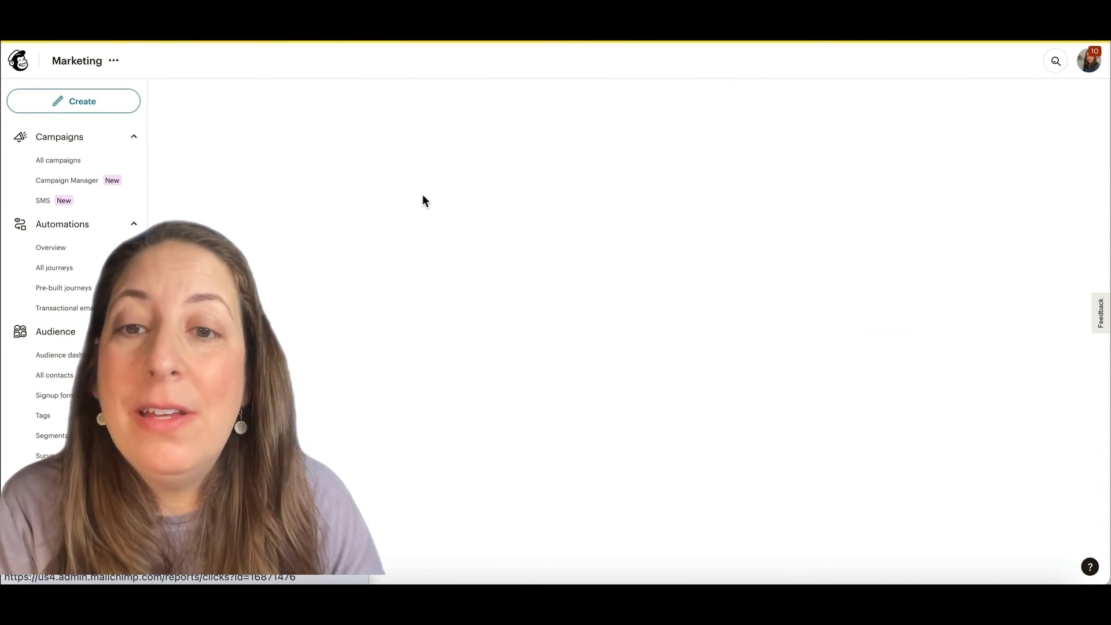
left_click(432, 192)
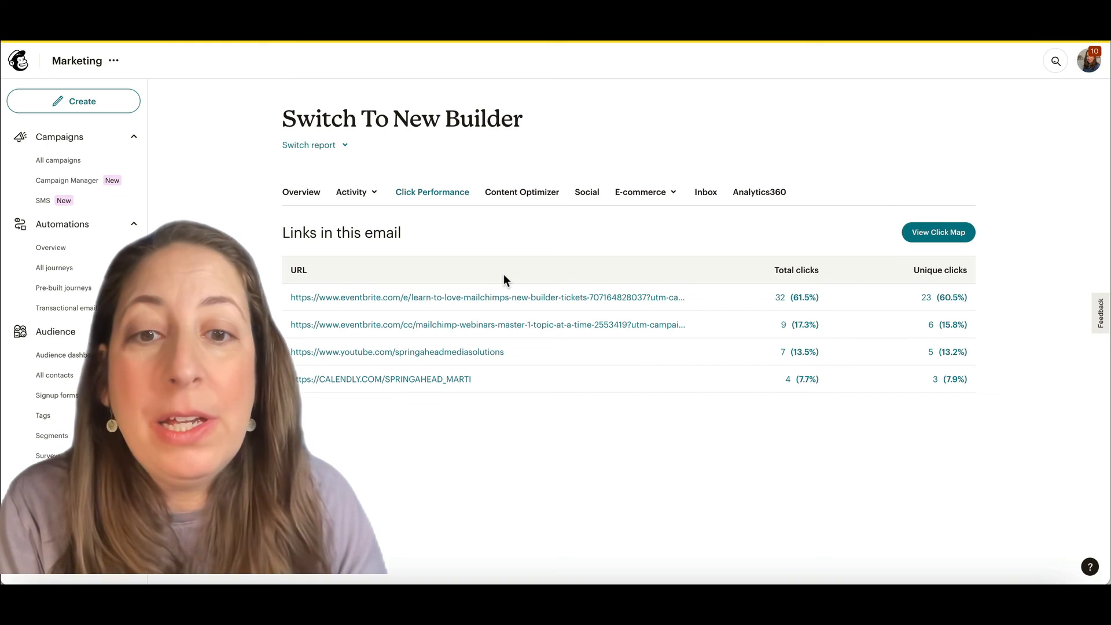
mouse_move(438, 310)
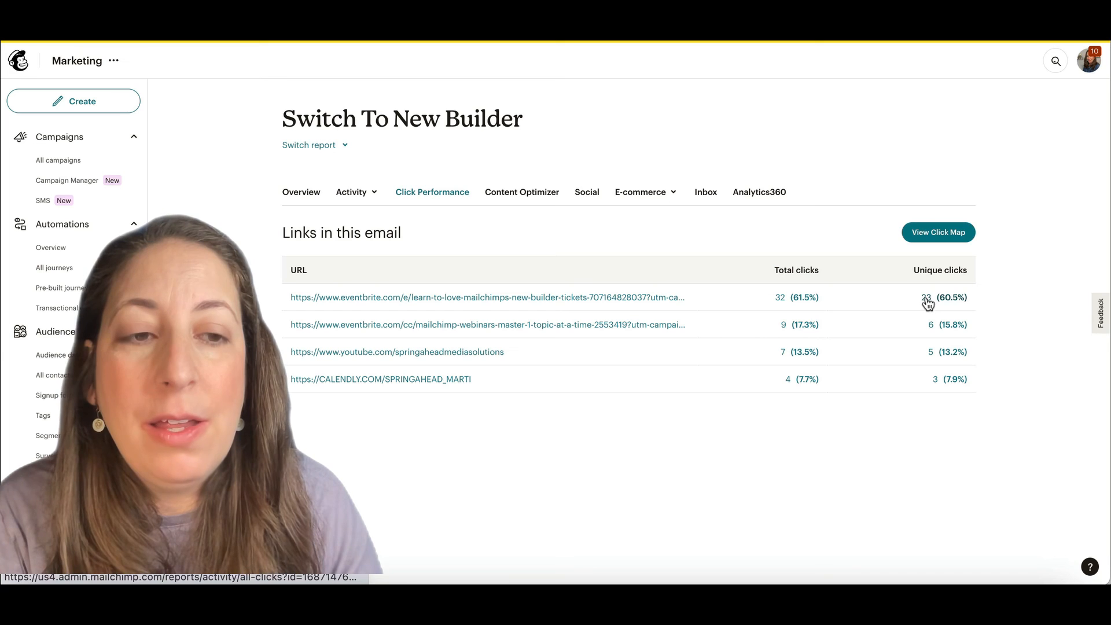
left_click(935, 297)
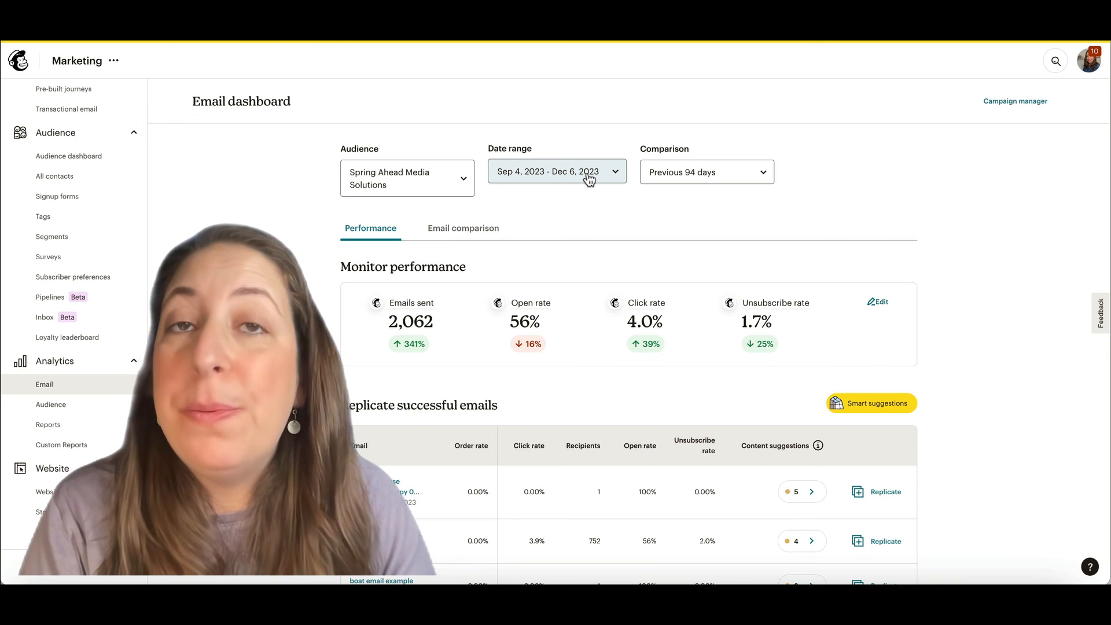
Step: Scroll the email dashboard down to Replicate successful emails
scroll("down", 3)
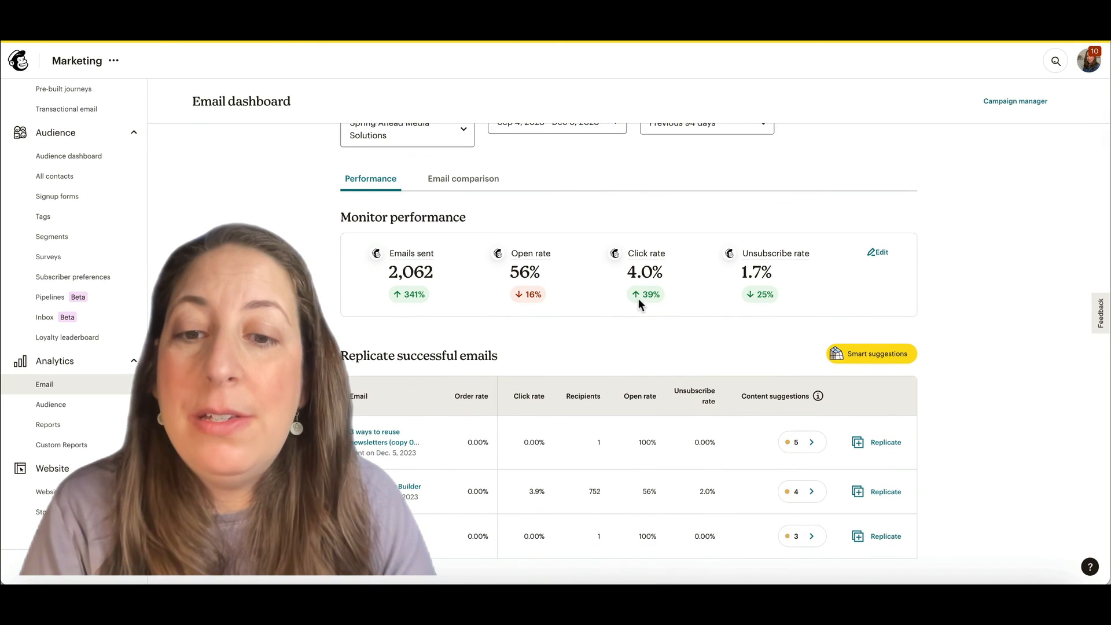
scroll("down", 3)
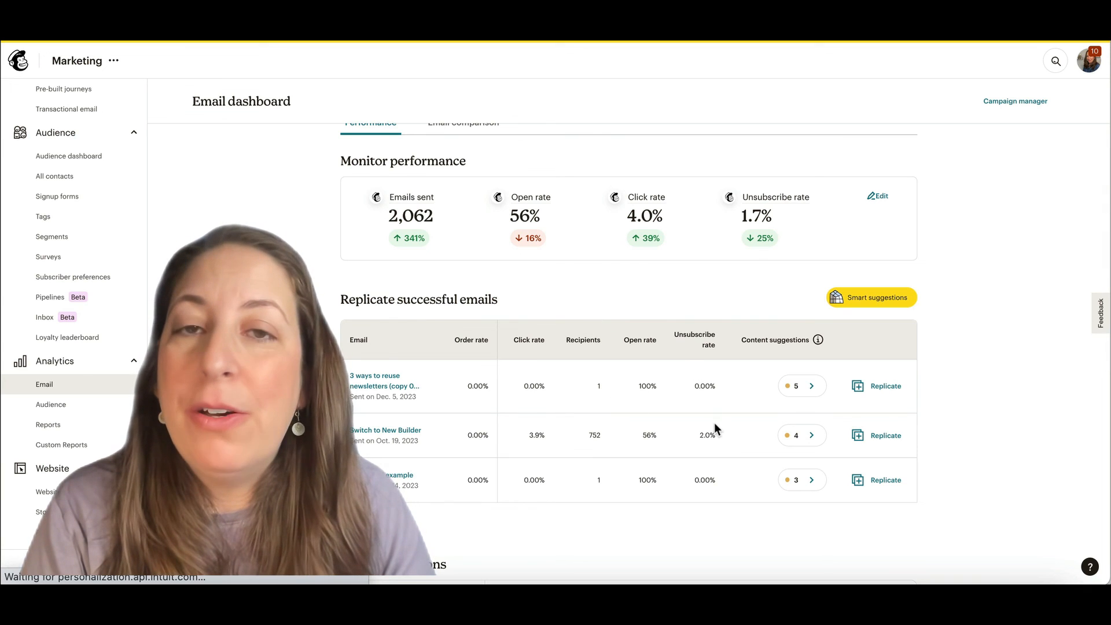